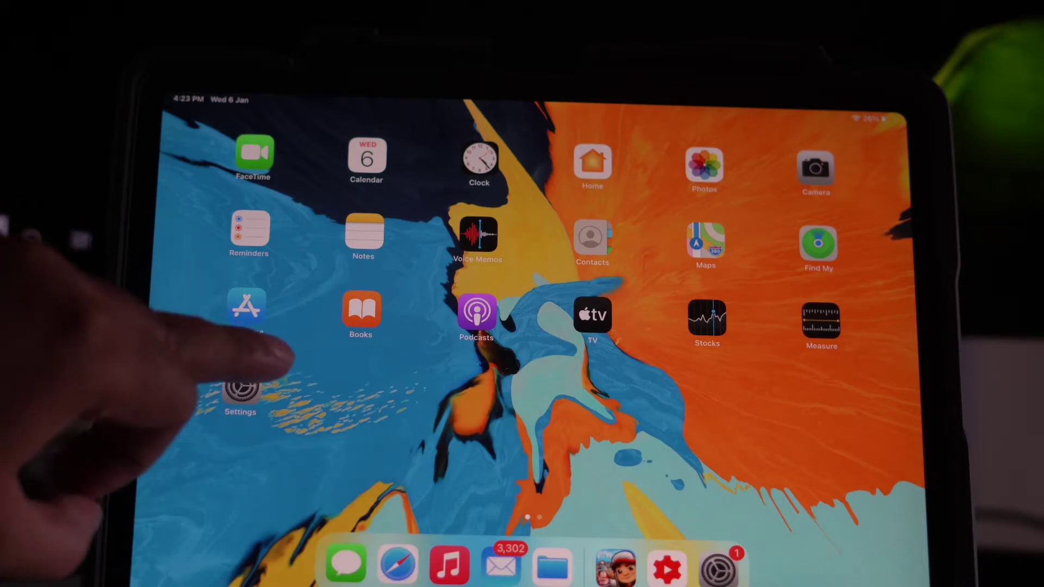
Step: Check Software Update in Settings, showing iPadOS 14.4 Public Beta ready to install
click(240, 392)
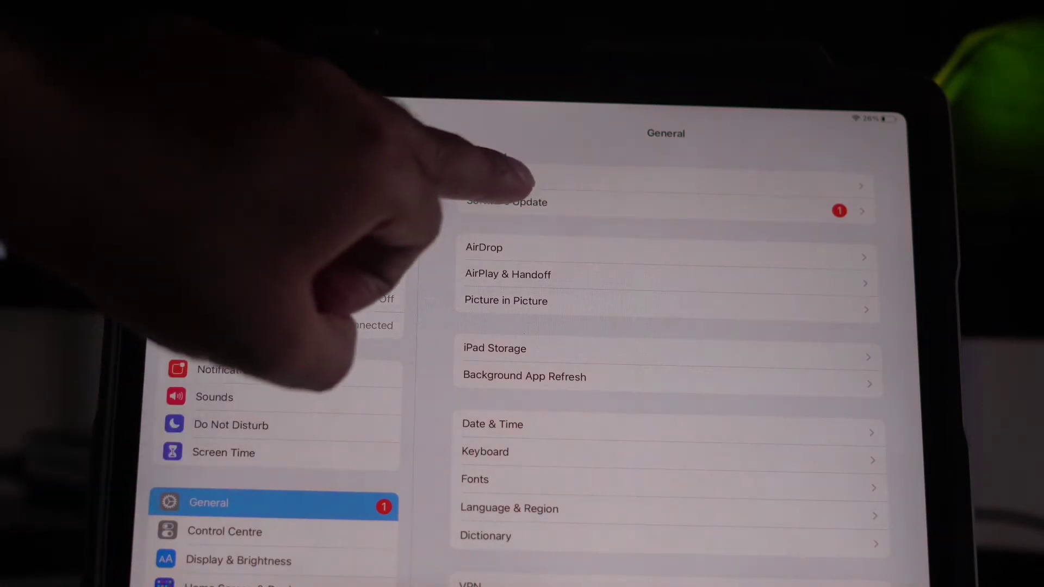
click(507, 203)
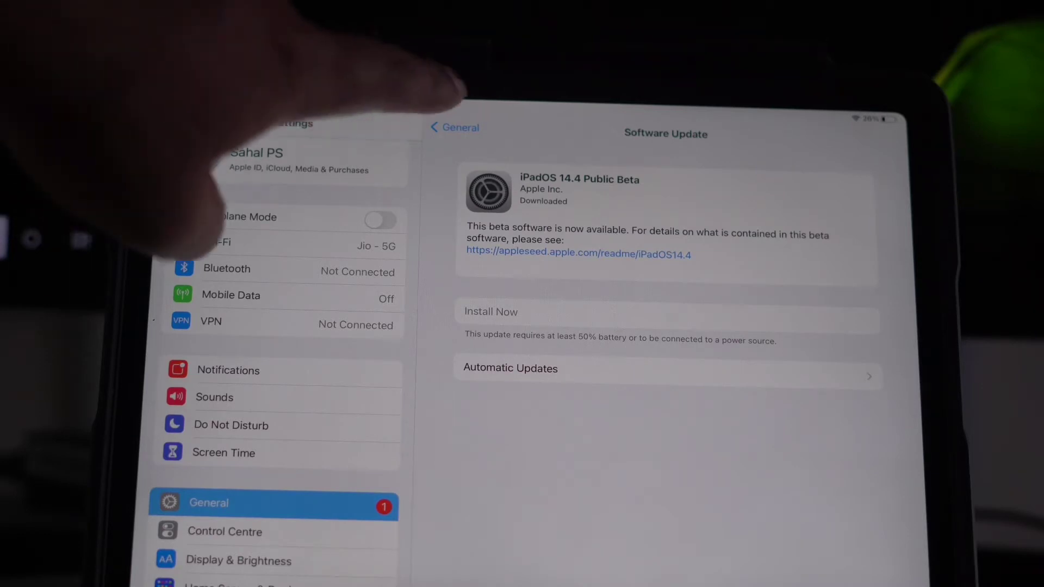
Step: Leave Settings and land on the App Store's Today page
click(453, 127)
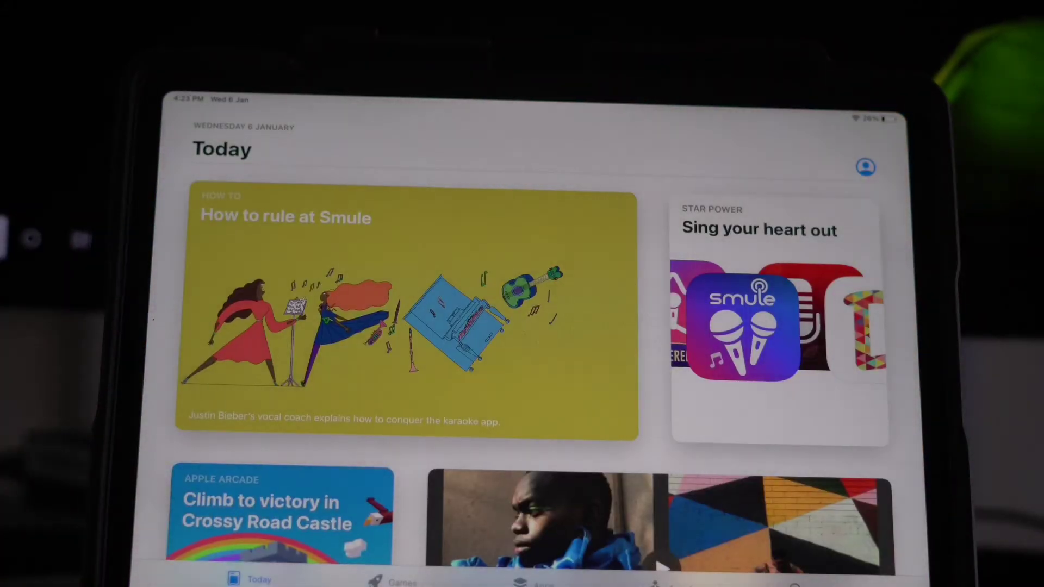
Step: Trigger Update All for pending apps including Temple Run 2 from the account page
click(865, 168)
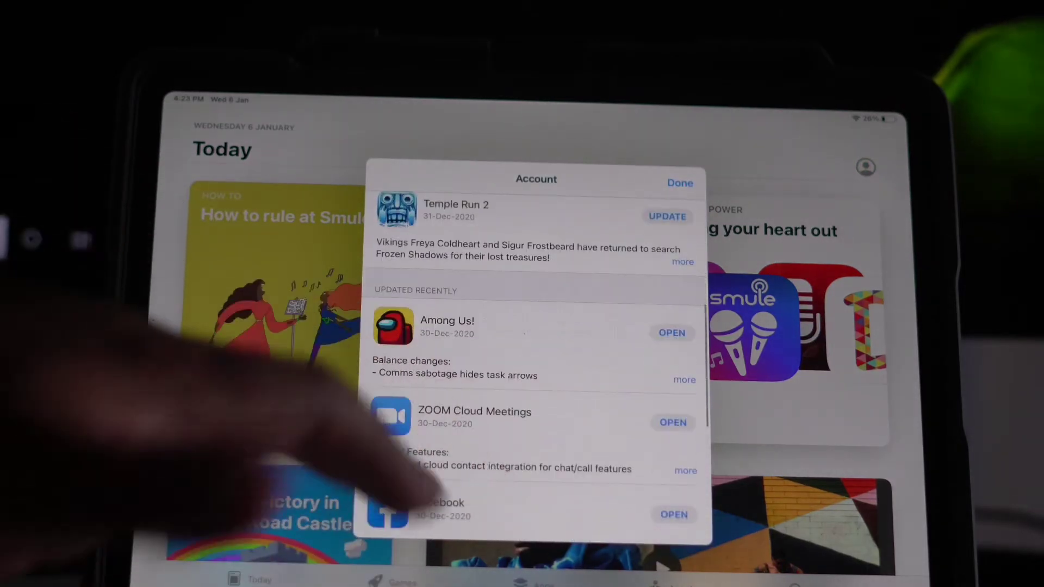
scroll(down, 3)
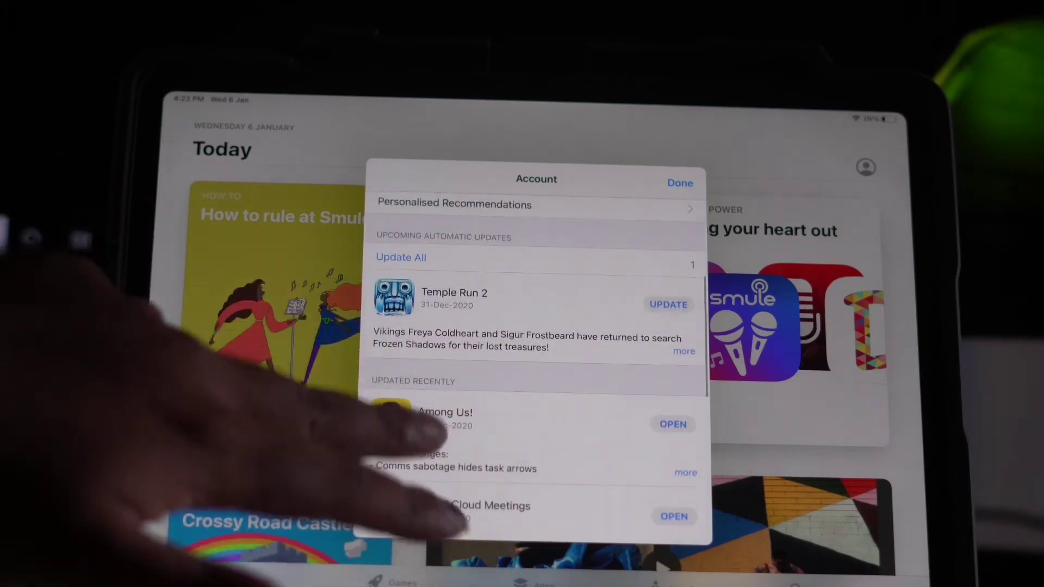
click(669, 304)
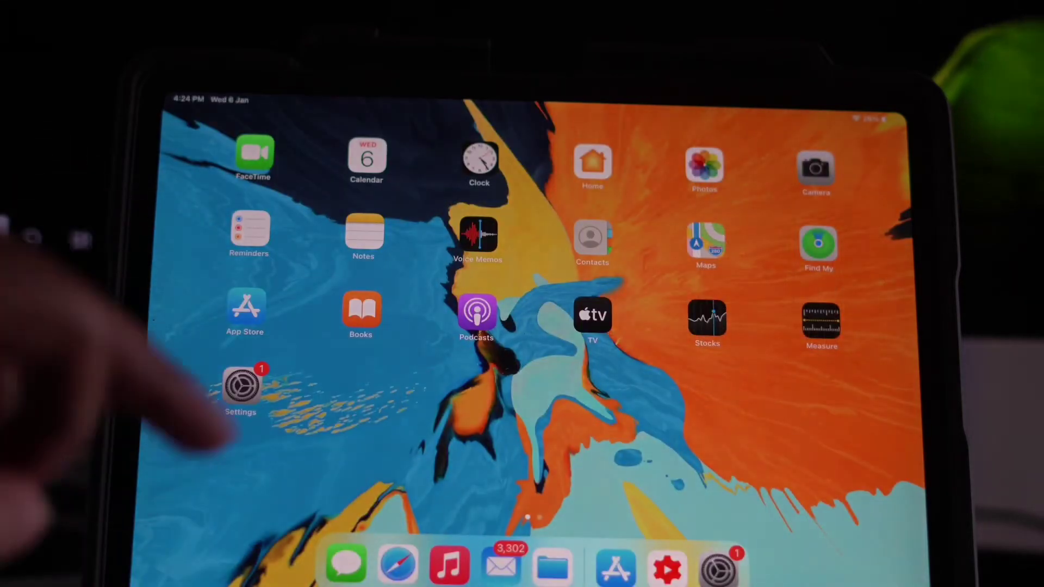
Step: Reopen Settings > General, pass through Reset options, and return to General
click(242, 395)
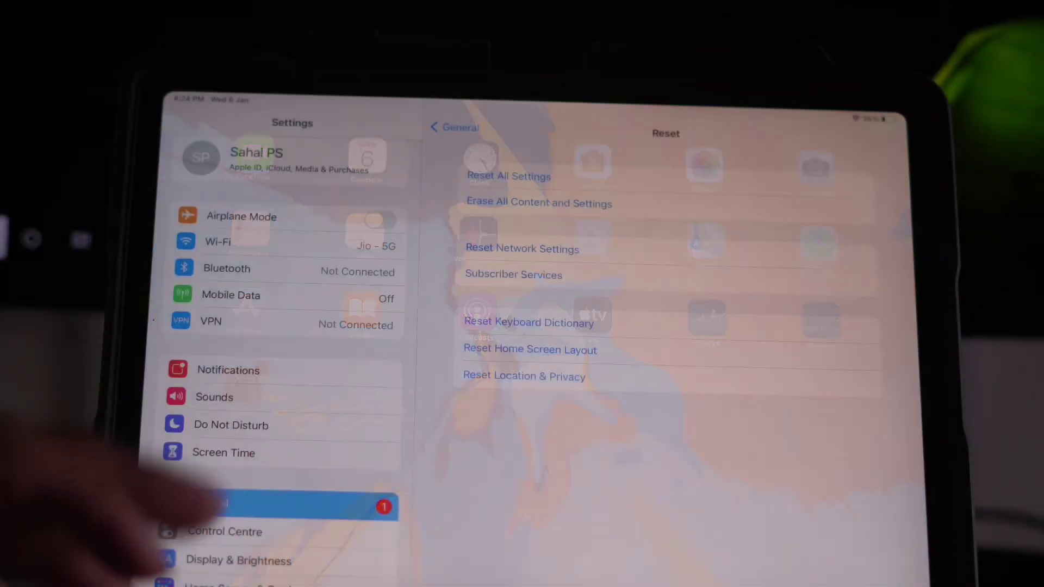
click(447, 128)
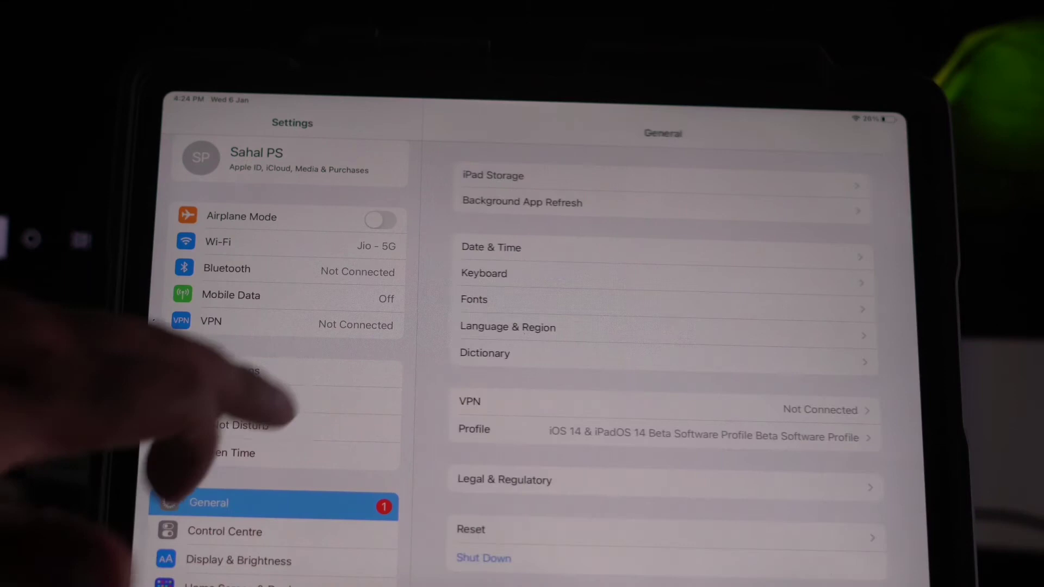